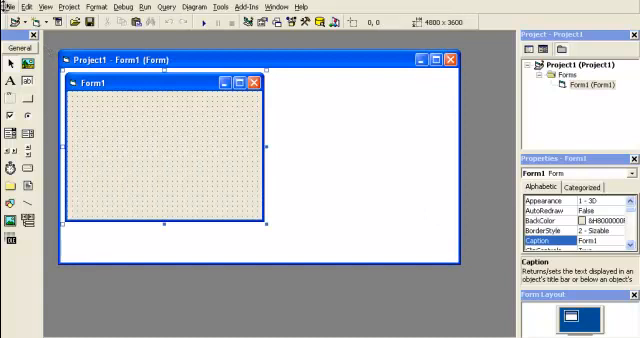
# Open Form1's code window with the empty Form_Load procedure under Option Explicit
pyautogui.click(37, 6)
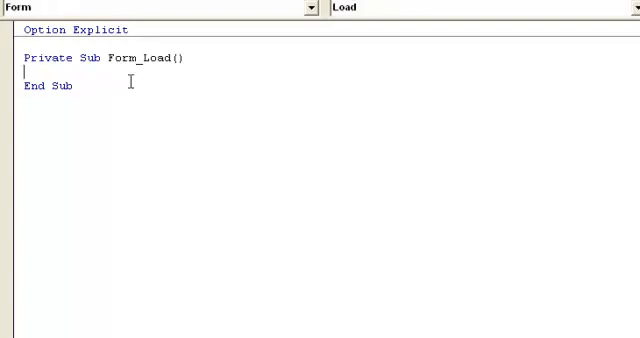
# In Form_Load, add a 'Declare Object comment and Dim objUnknown As Object
pyautogui.write("'")
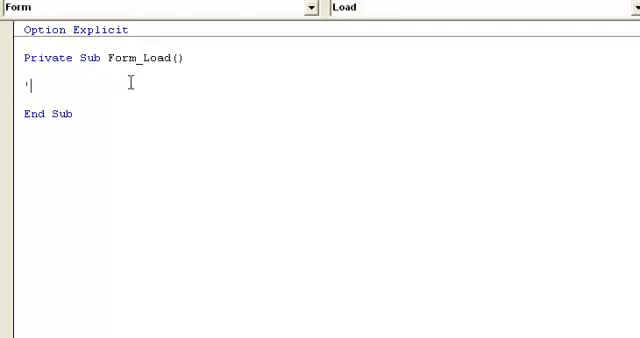
pyautogui.write('Declare Object')
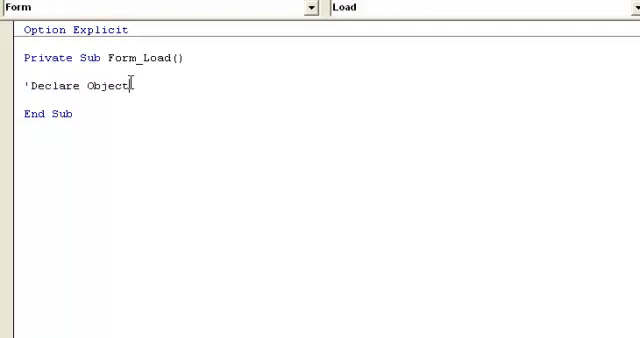
pyautogui.press('enter')
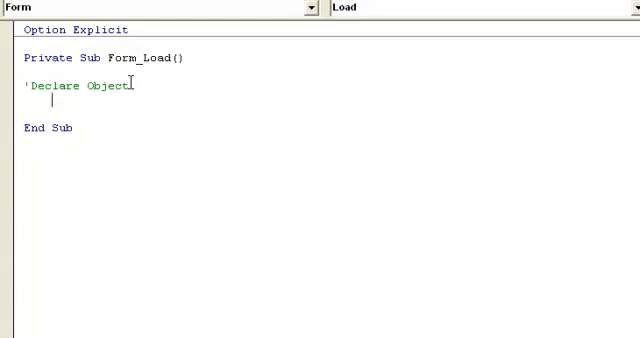
pyautogui.write('Dim')
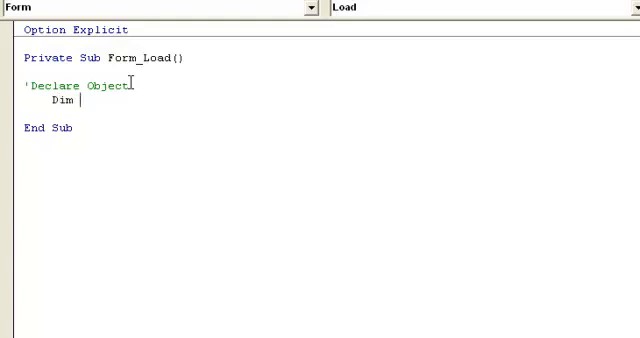
pyautogui.write('obj')
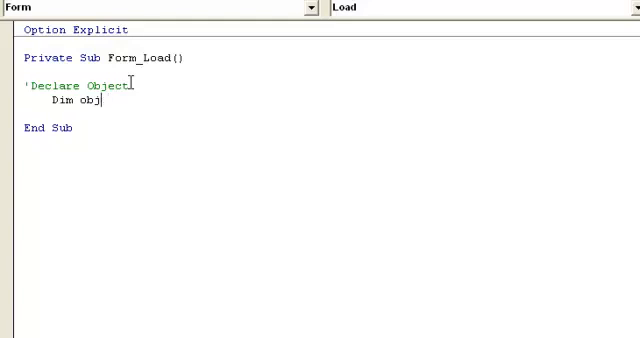
pyautogui.write('Unknown As Object')
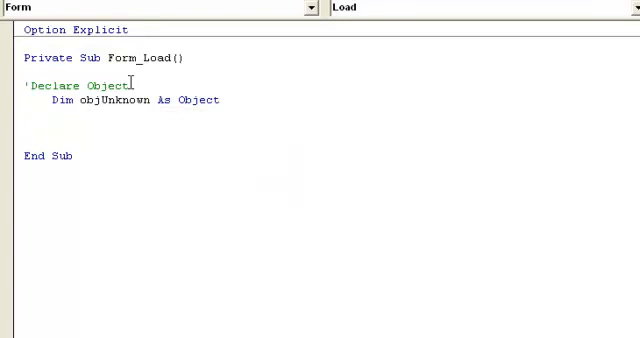
# Add a 'Set comment and begin the line Set objUnknown =
pyautogui.write("'Set")
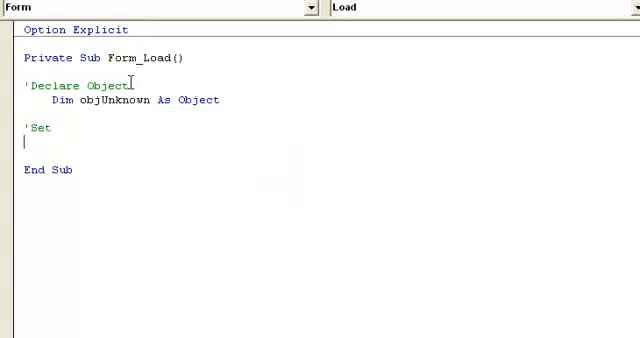
pyautogui.write('Set obj')
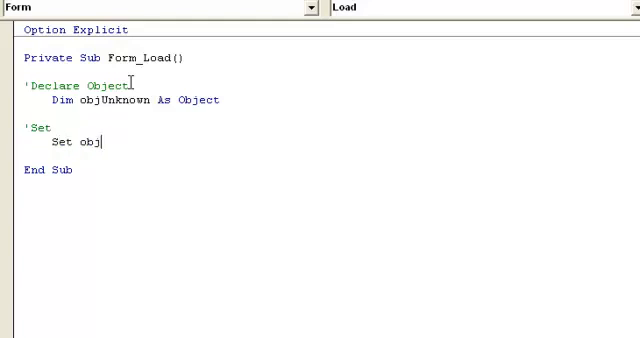
pyautogui.write('Unkno')
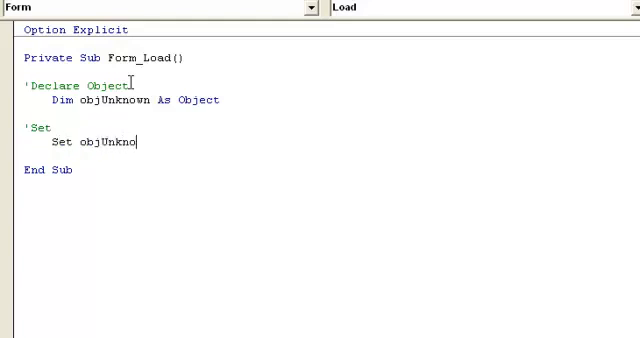
pyautogui.write('wn =')
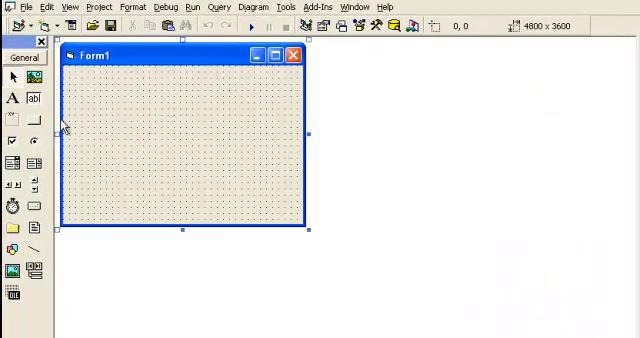
# Draw a Command1 button on Form1 and complete Set objUnknown = Command1
pyautogui.moveTo(118, 108); pyautogui.dragTo(210, 162)
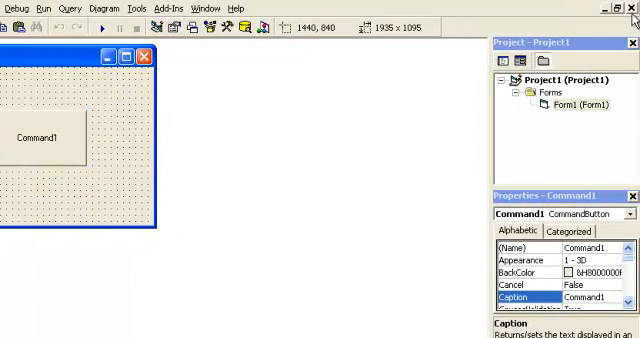
pyautogui.doubleClick(45, 140)
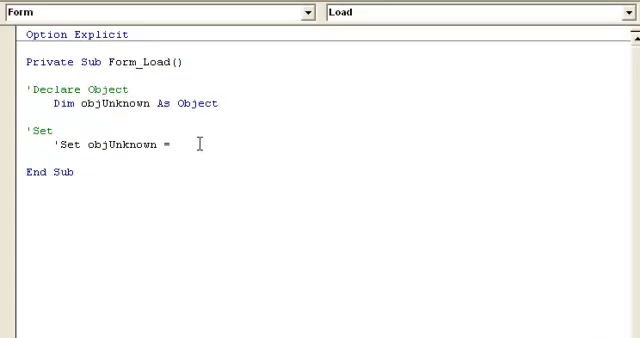
pyautogui.write('Command1')
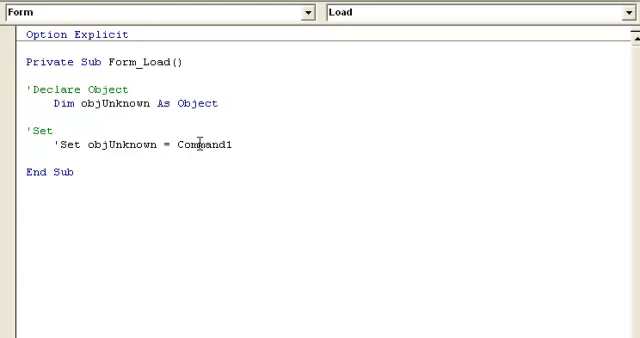
pyautogui.press('Backspace')
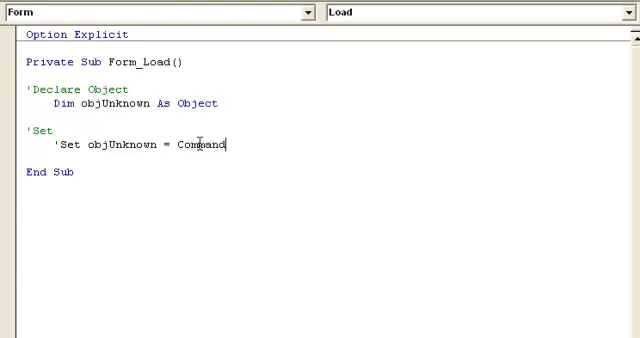
pyautogui.write('1')
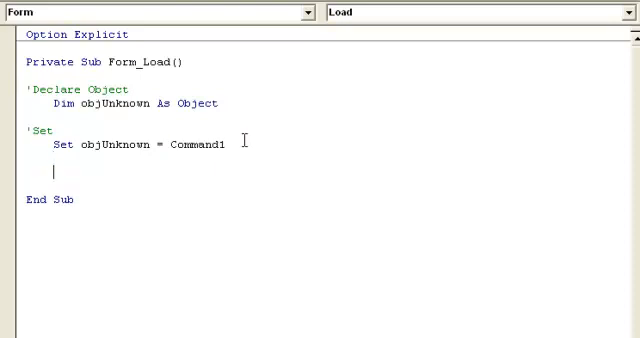
# Add objUnknown.Caption = "HELLO" with a 'Change Caption comment above it
pyautogui.write('obj')
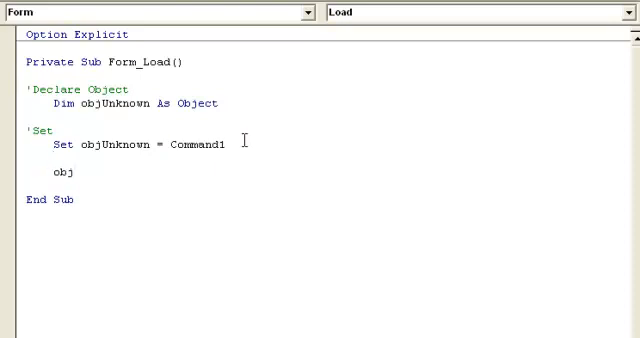
pyautogui.write('Unknown')
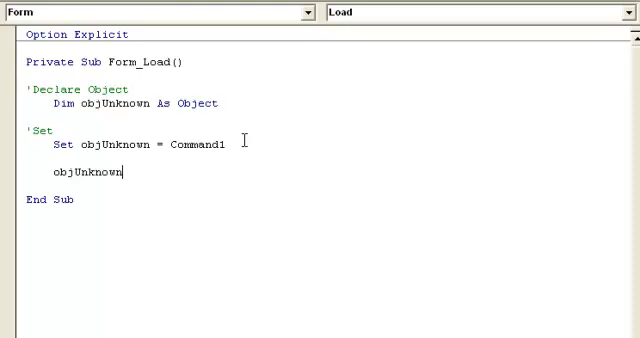
pyautogui.write('.')
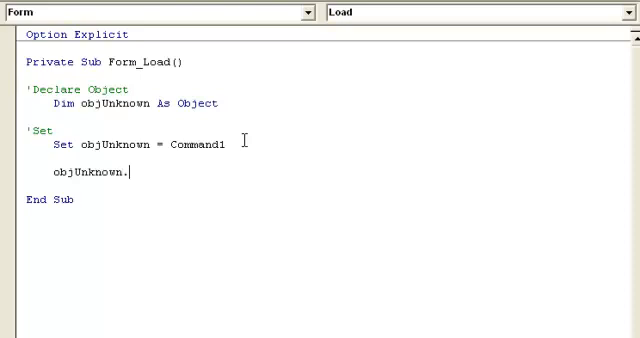
pyautogui.write('Caption = "')
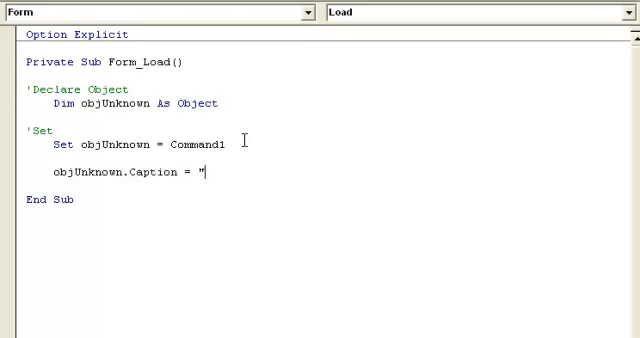
pyautogui.write('HELLO')
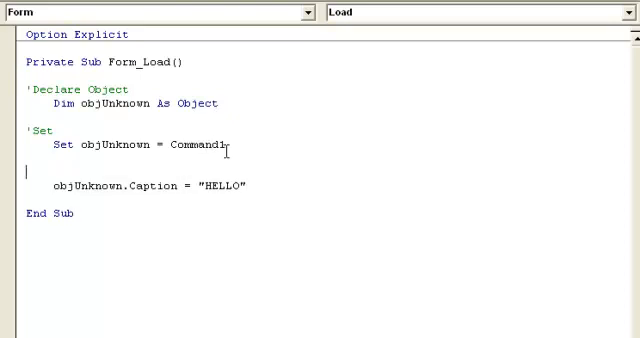
pyautogui.write("'Change cap")
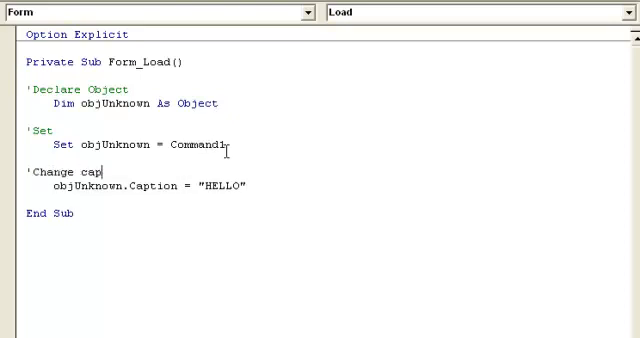
pyautogui.write('tion')
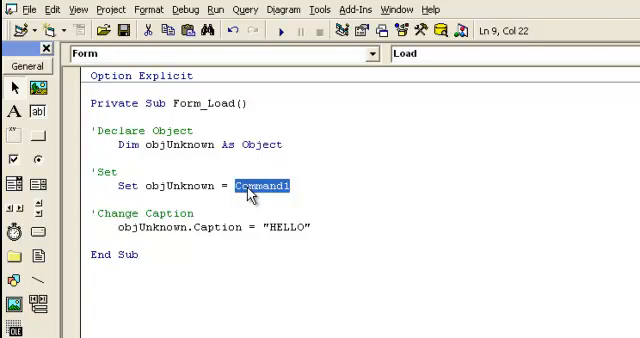
# Assign Form1 to objUnknown, add MsgBox objUnknown.Name, and run the project
pyautogui.write('Form1')
pyautogui.click(205, 227)
pyautogui.write('Msgbox obj')
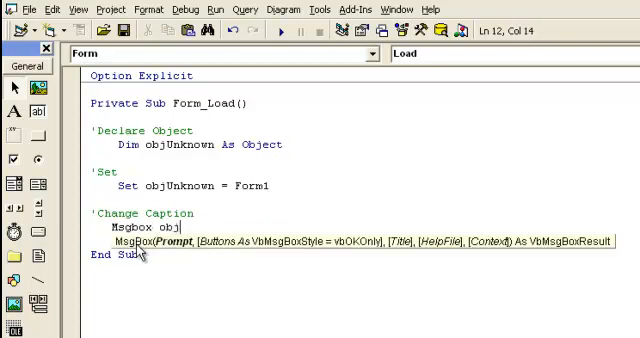
pyautogui.write('Unknow')
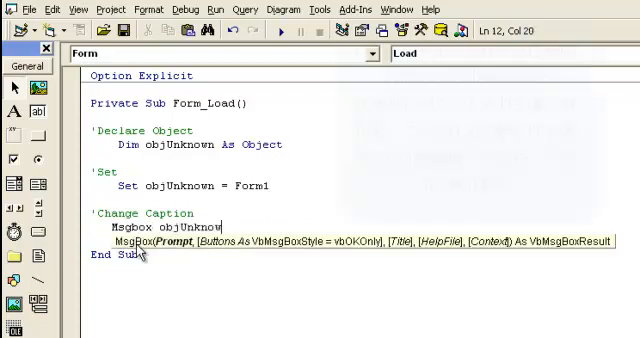
pyautogui.write('n.Name')
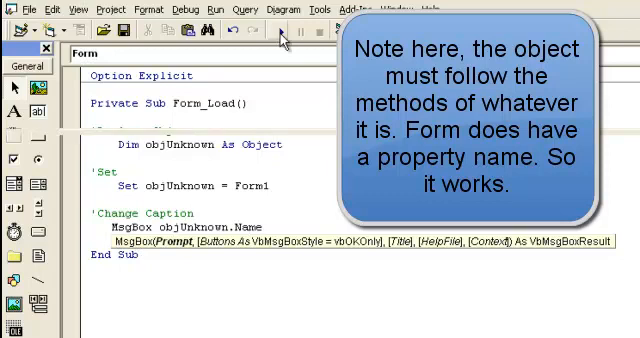
pyautogui.click(284, 31)
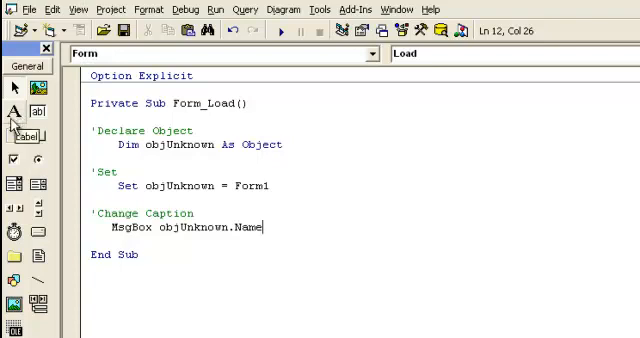
pyautogui.moveTo(14, 137)
pyautogui.write('Private Sub')
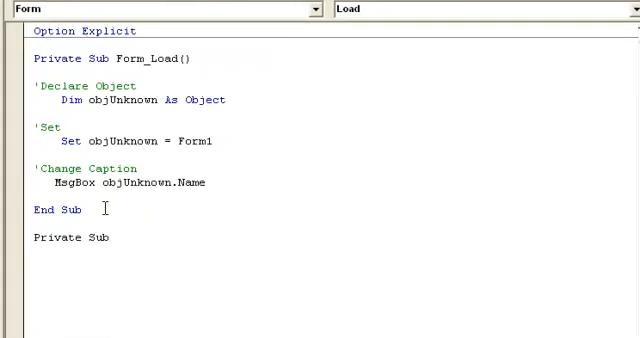
# Write ChangeControl(objControl As Control) with a 'Frame Or Label comment and objControl.Caption = "HELLO"
pyautogui.write('ChangeControl(objControl As Control')
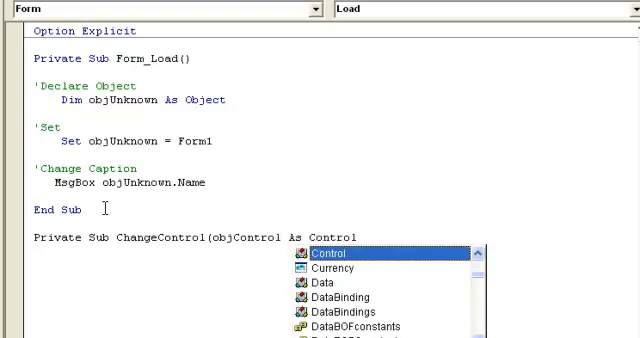
pyautogui.press('Backspace')
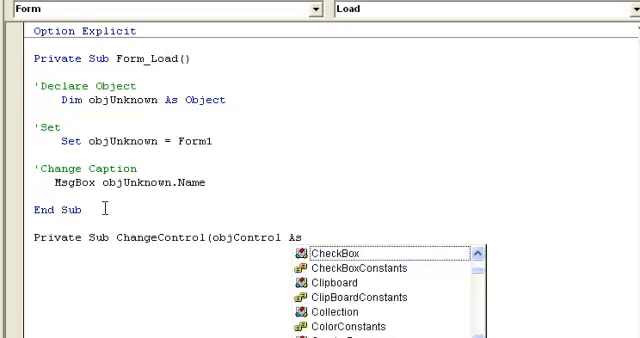
pyautogui.write('Control)')
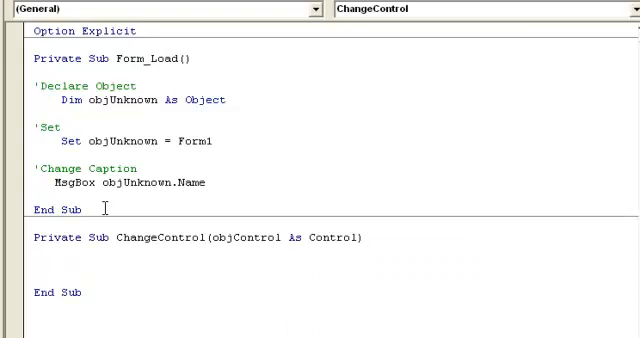
pyautogui.write("'Frame Or La")
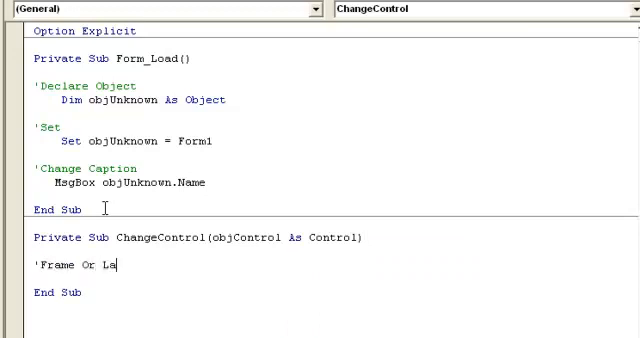
pyautogui.write('bel')
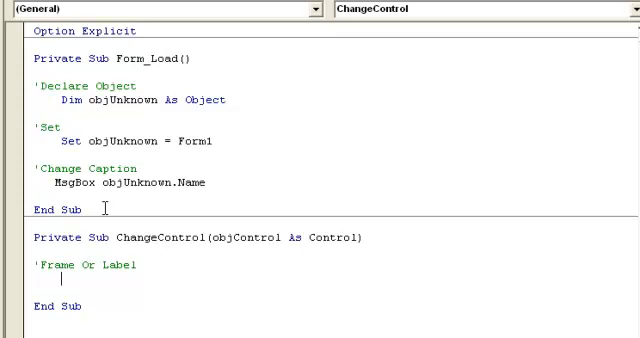
pyautogui.write('objContr')
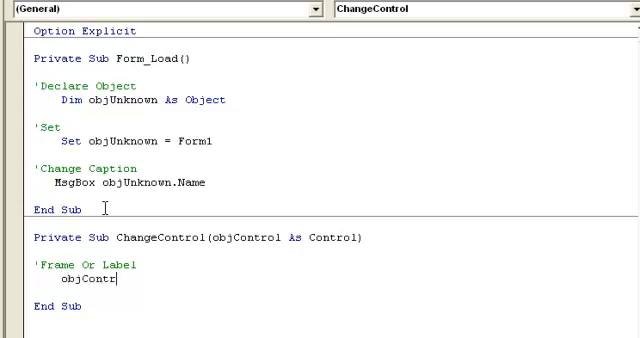
pyautogui.write('ol.Caption = "HELL')
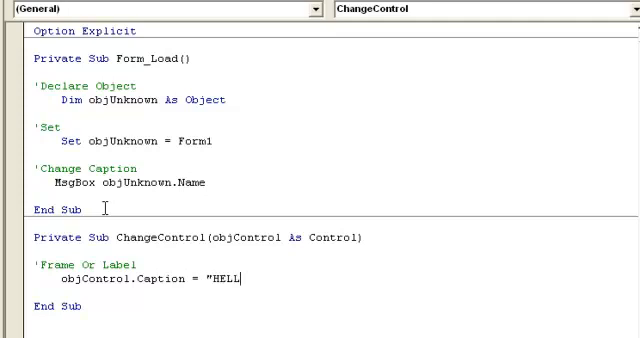
pyautogui.write('O"')
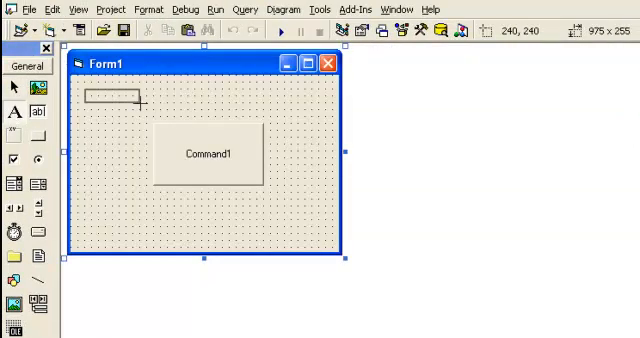
# Draw a control atop Form1 and add a commented Call ChangeControl(Frame1) in Form_Load
pyautogui.moveTo(85, 90); pyautogui.dragTo(135, 105)
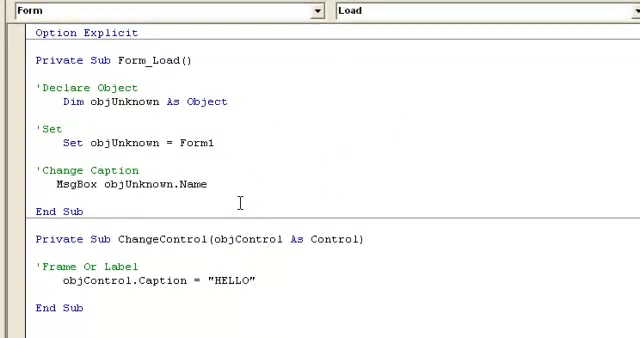
pyautogui.write("'Call")
pyautogui.write('CAll ChangeControl(')
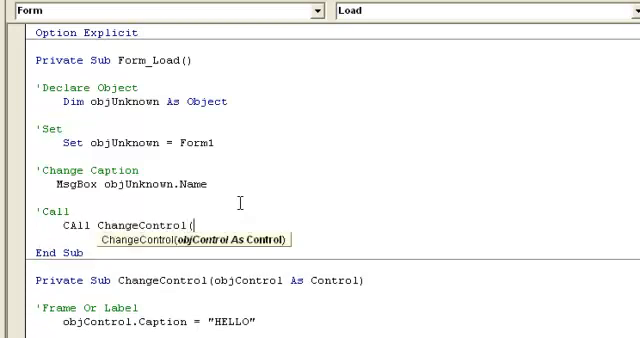
pyautogui.write('Frame1.')
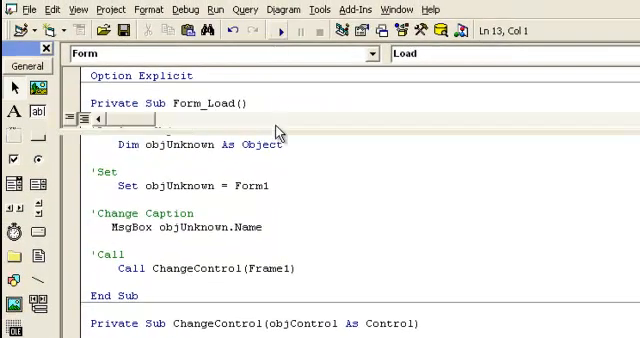
pyautogui.click(277, 31)
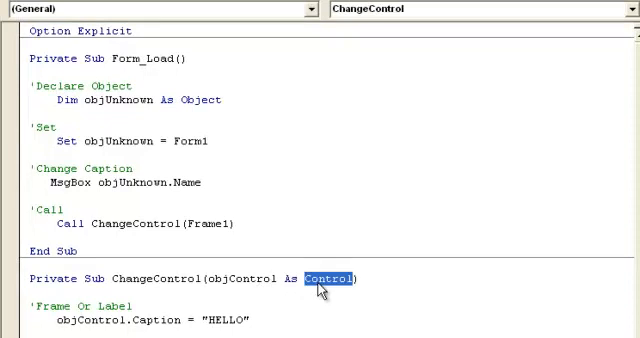
# Change the parameter to Object, set objControl(0).Caption = "HI", and start objControl(1).Caption
pyautogui.write('Object')
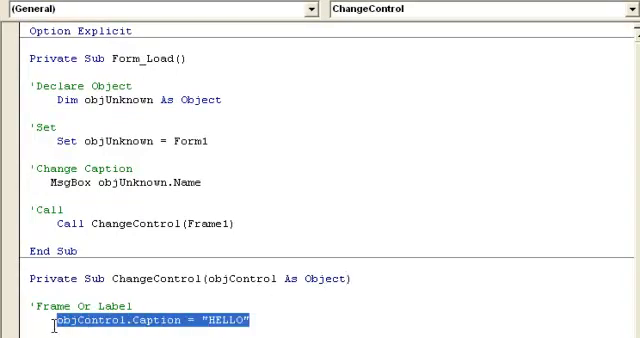
pyautogui.press('Delete')
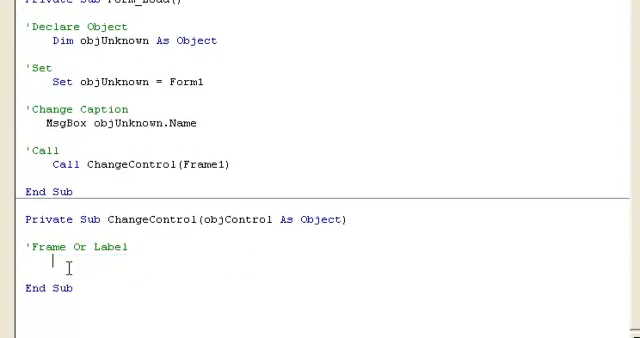
pyautogui.write('objControl1')
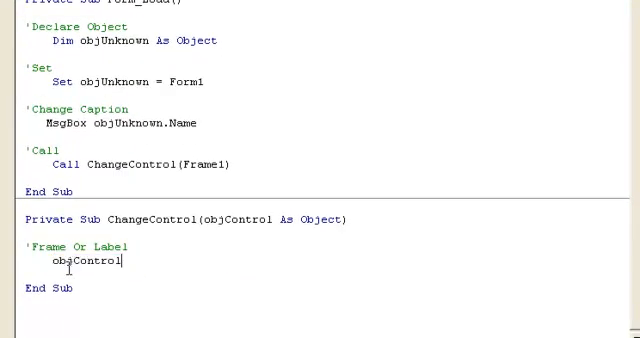
pyautogui.write('(0).')
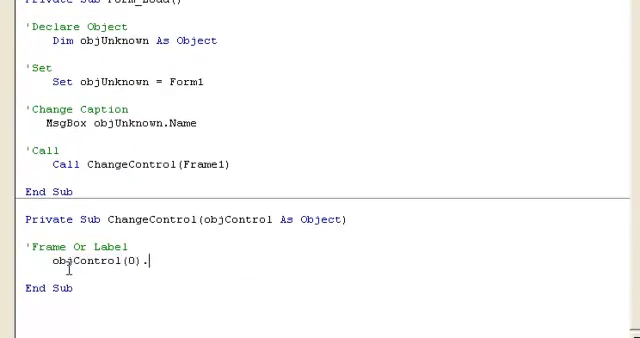
pyautogui.write('Caption = "')
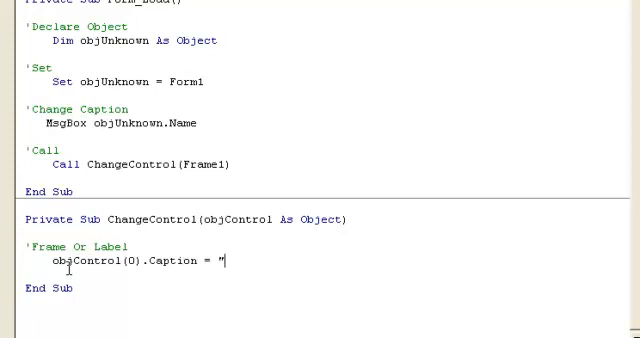
pyautogui.write('HI')
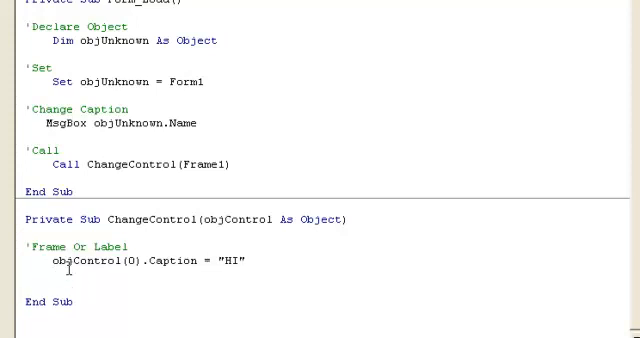
pyautogui.write('objControl(1')
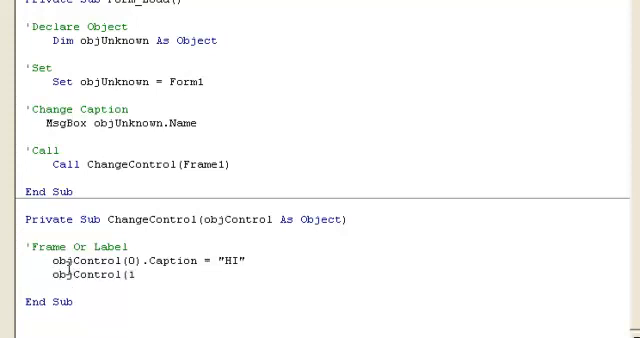
pyautogui.write(').Caption =')
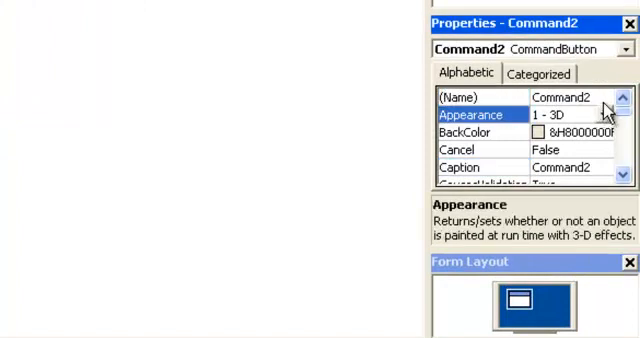
# Rename Command2 to Command1 to form a control array, then check Command1(0) and Command1(1)
pyautogui.click(460, 97)
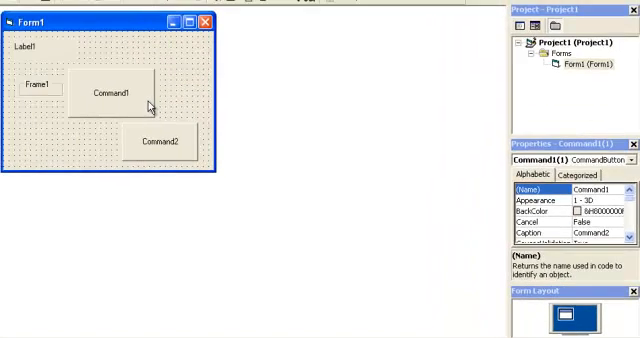
pyautogui.click(113, 95)
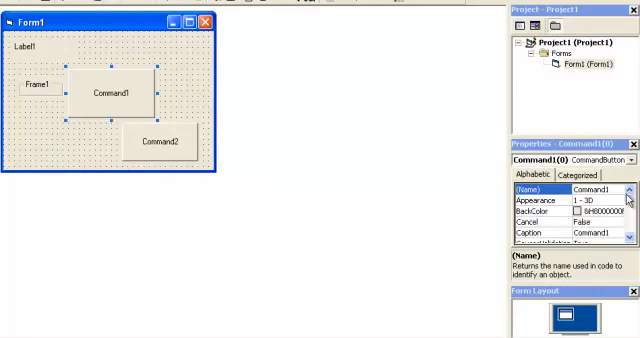
pyautogui.click(160, 140)
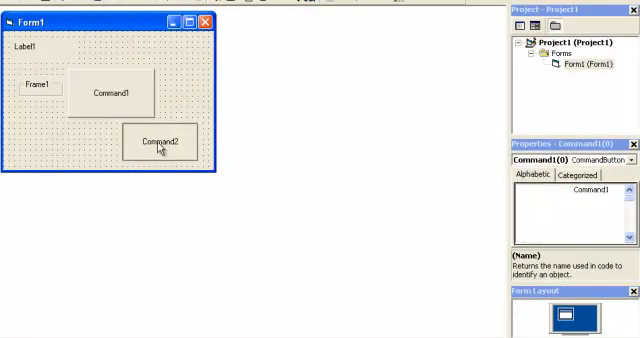
pyautogui.click(160, 140)
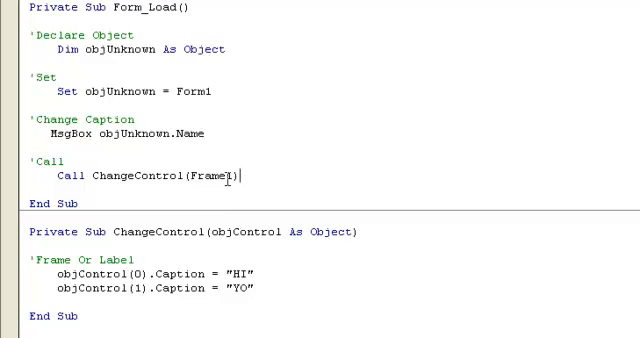
# Replace Frame1 with Command1 in the ChangeControl call
pyautogui.press('BackSpace')
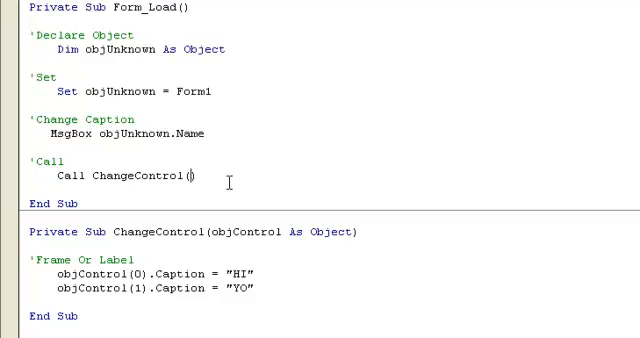
pyautogui.write('Command')
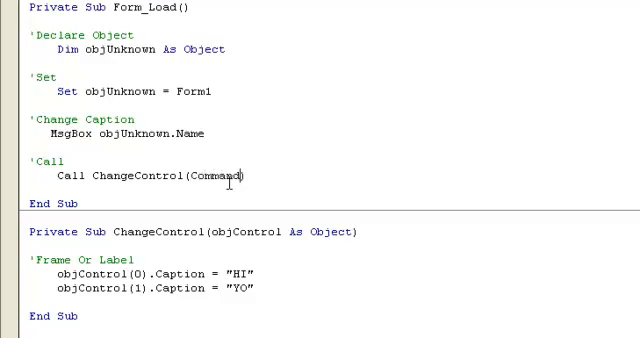
pyautogui.write('1')
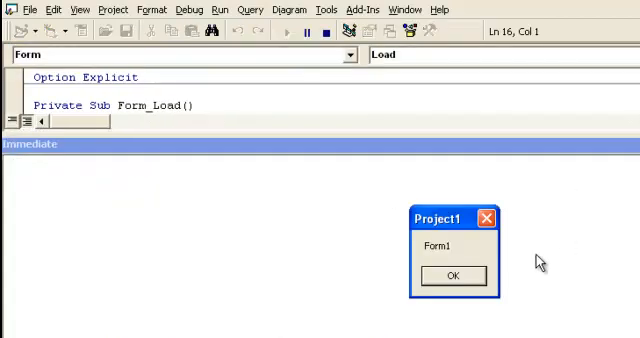
# Dismiss the Form1 name message and view the running form with HI and YO buttons
pyautogui.click(451, 275)
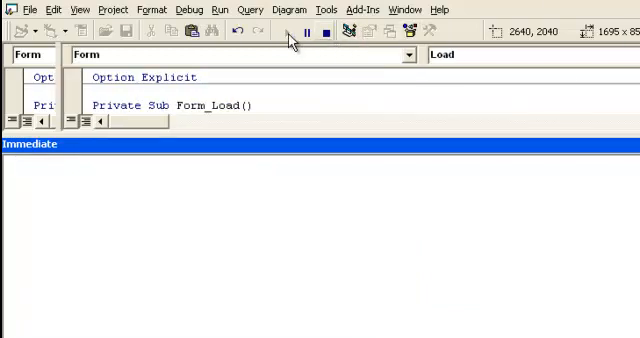
pyautogui.click(307, 31)
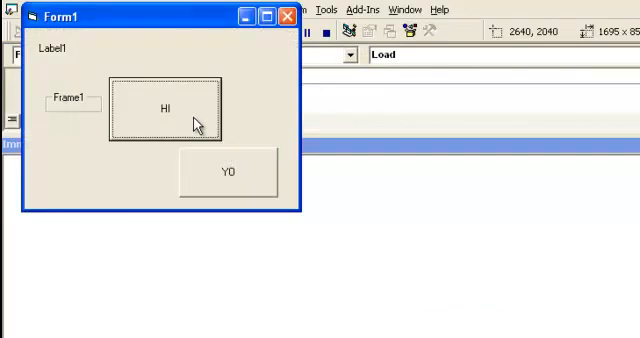
pyautogui.moveTo(210, 177)
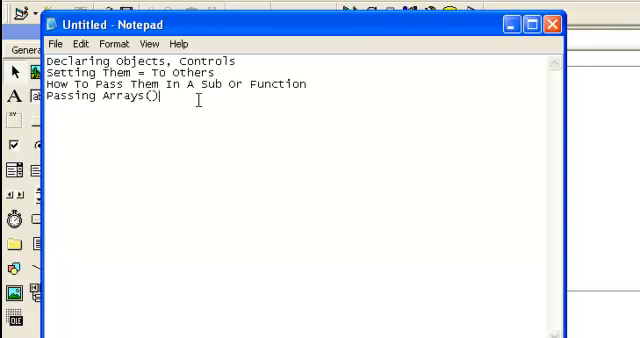
pyautogui.moveTo(400, 97)
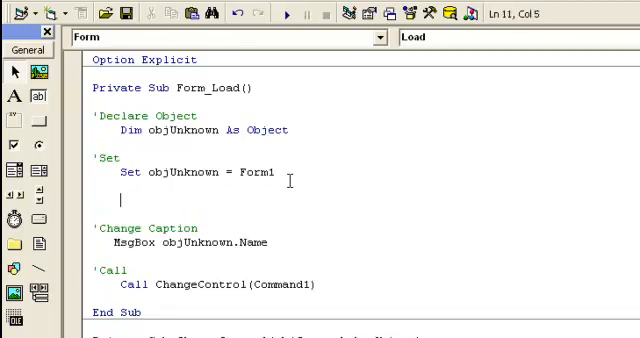
# Start a second Set line below Set objUnknown = Form1 that assigns Nothing
pyautogui.write('Set')
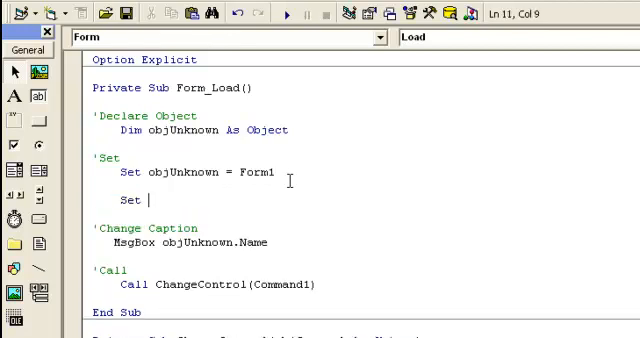
pyautogui.write('Form1')
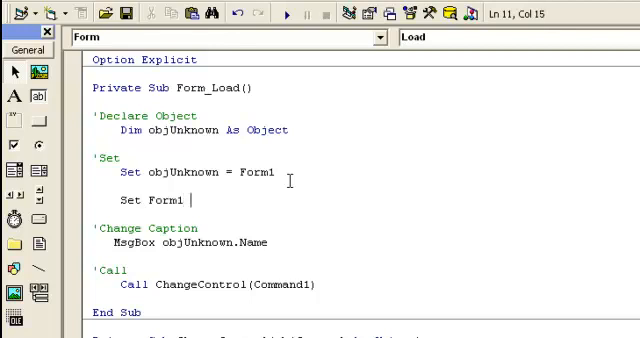
pyautogui.write('= Nothing')
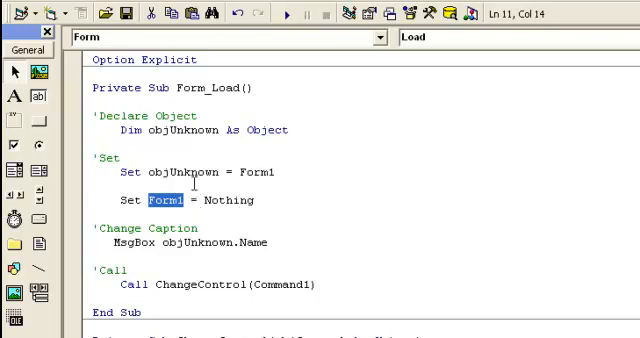
pyautogui.write('objUnknown')
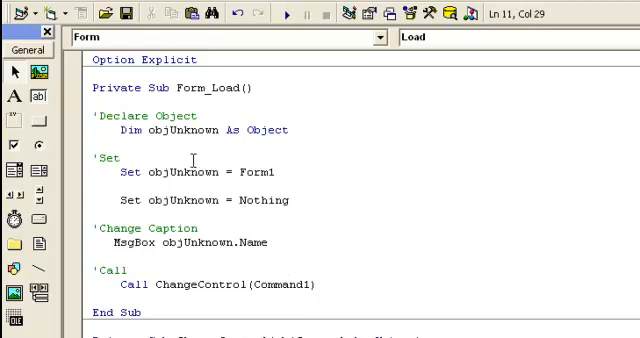
pyautogui.click(291, 200)
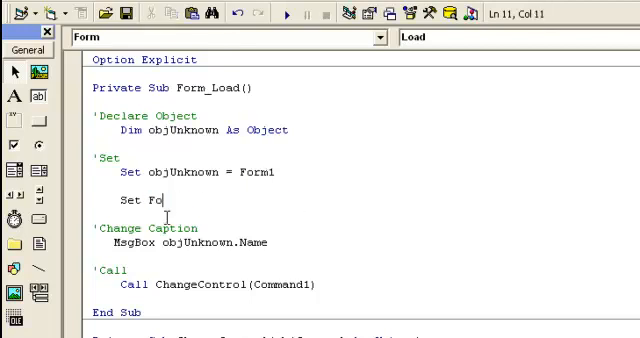
# Finish the Set Form1 = Nothing and Set objUnknown = Nothing lines, then highlight objUnknown
pyautogui.write('rm1 = Nothing')
pyautogui.write('Set')
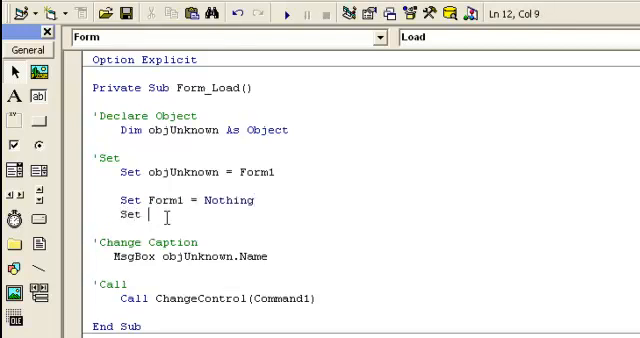
pyautogui.write('objUnknown = Nothing')
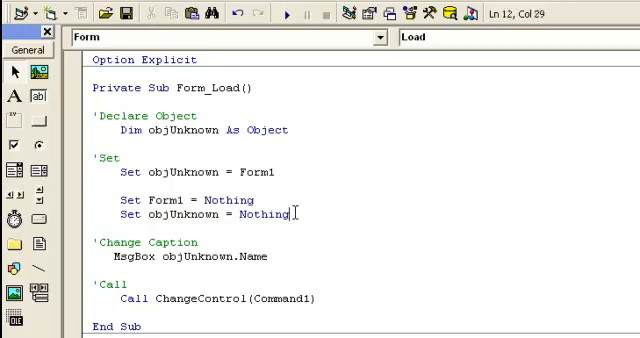
pyautogui.tripleClick(200, 214)
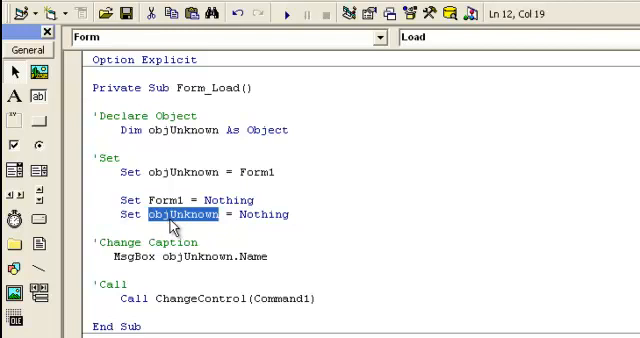
pyautogui.moveTo(175, 224)
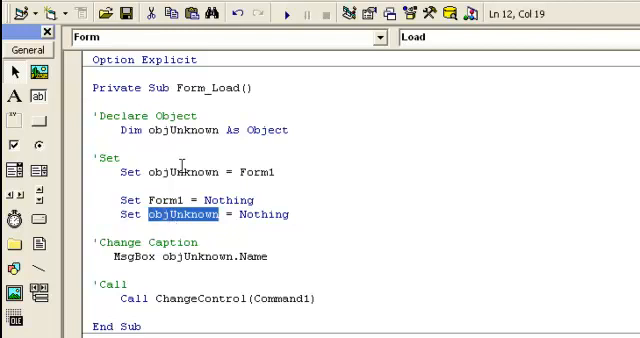
pyautogui.moveTo(277, 223)
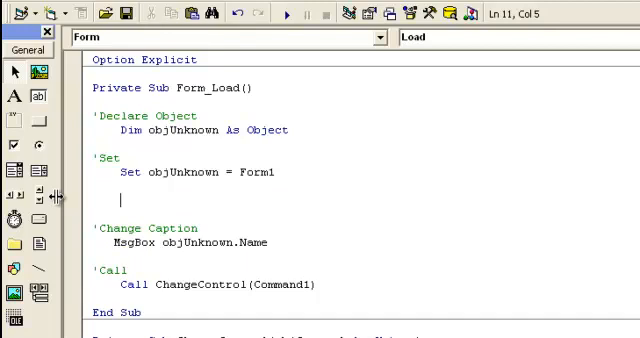
# Write an empty If Not objUnknown Is Nothing Then … End If block in Form_Load
pyautogui.write('If')
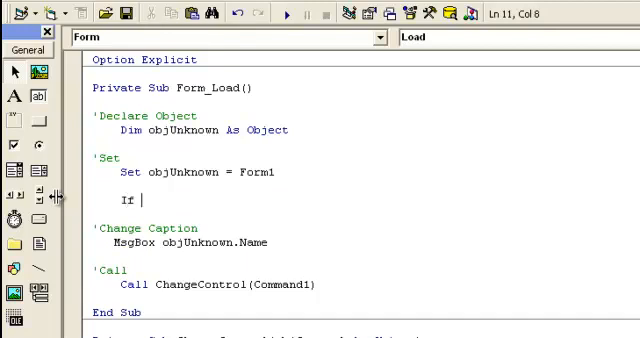
pyautogui.write('objUnknown Is')
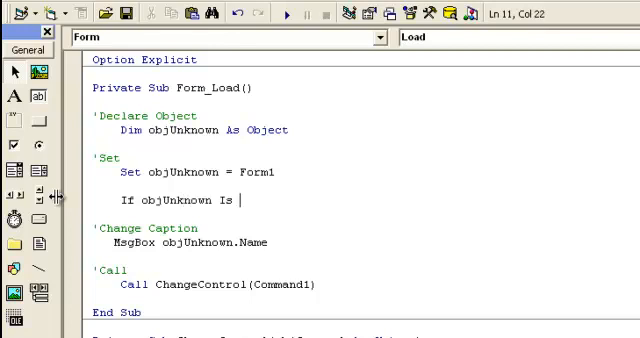
pyautogui.write('Nothing')
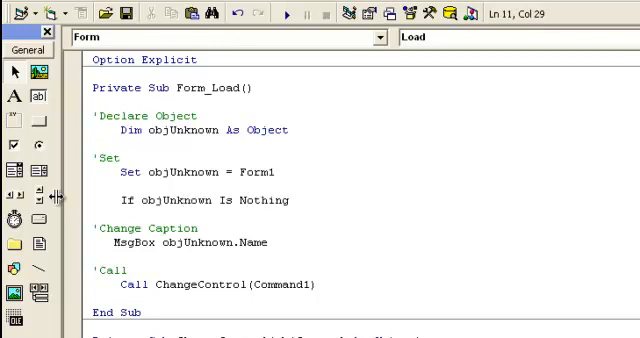
pyautogui.click(292, 199)
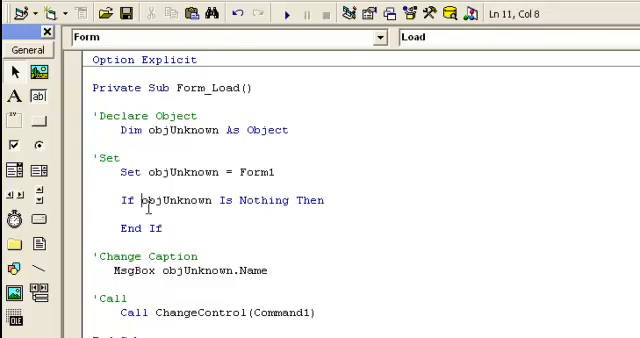
pyautogui.write('Not')
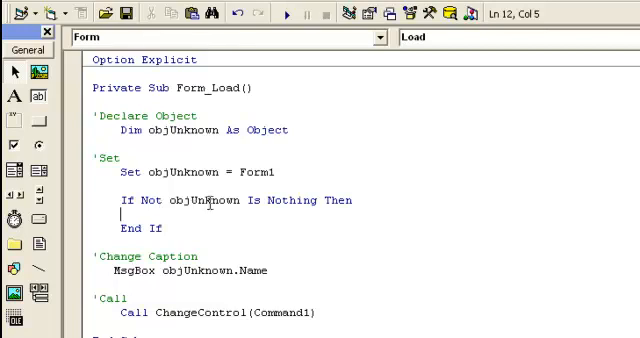
pyautogui.scroll(-3)
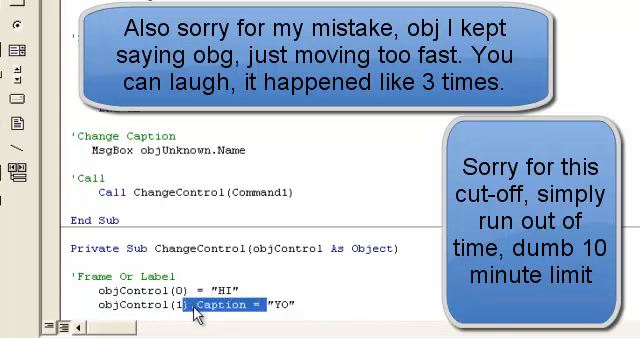
# Remove .Caption from the objControl lines and replace Command1 with Array in ChangeControl
pyautogui.click(200, 305)
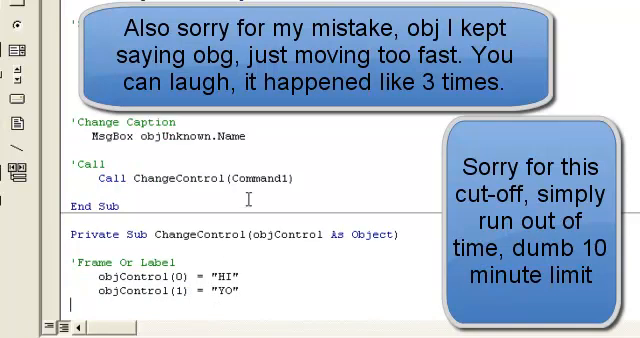
pyautogui.doubleClick(256, 179)
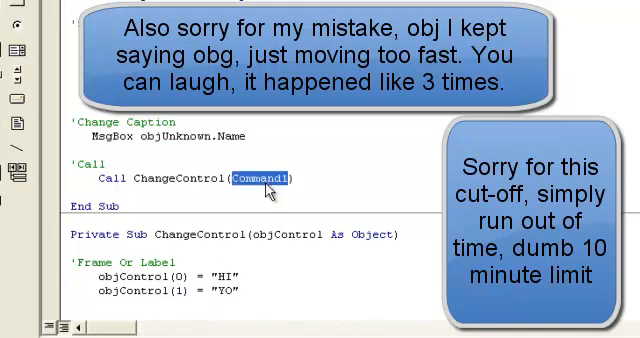
pyautogui.write('Array')
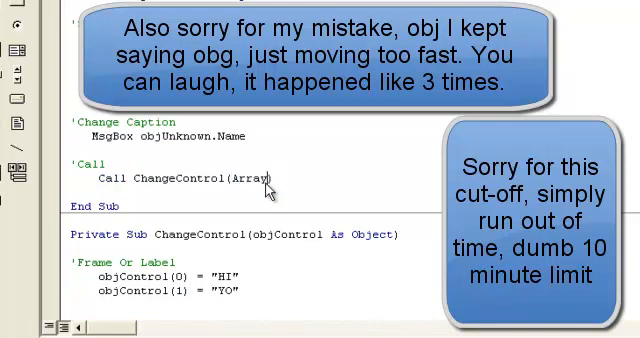